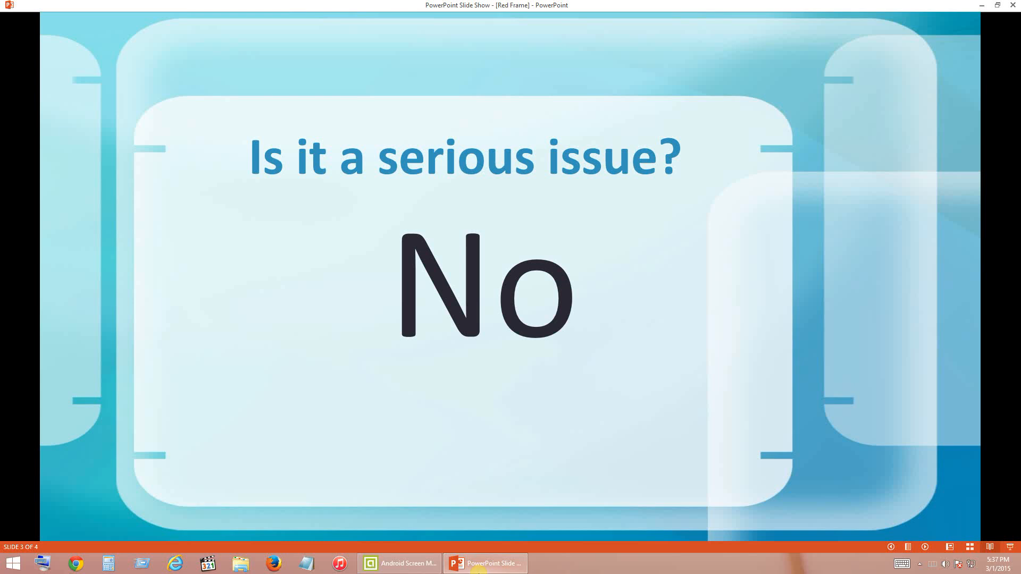
Step: Restore the Android Screen Monitor mirror, view the phone's app list, then return to the slideshow
click(399, 563)
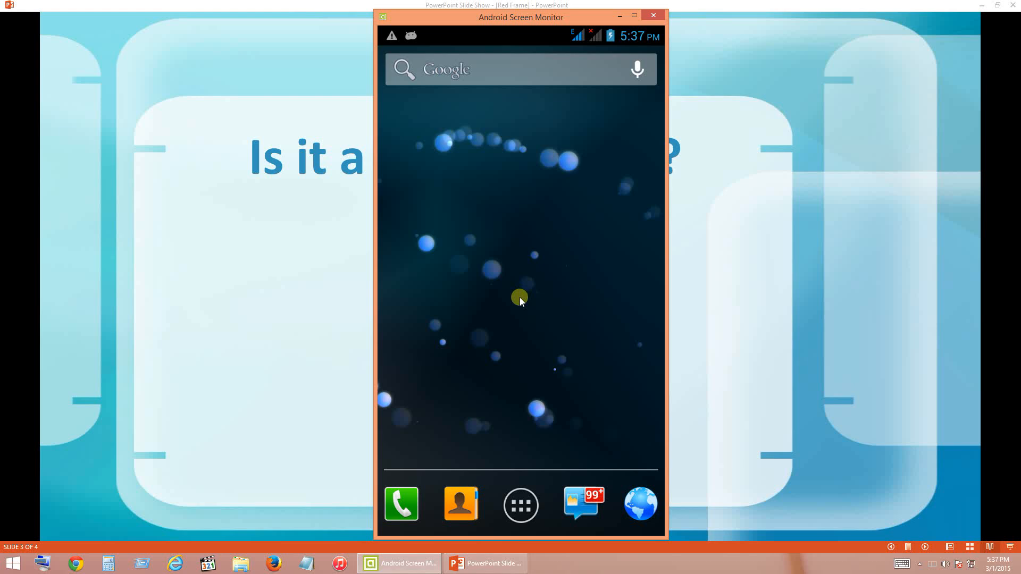
click(520, 301)
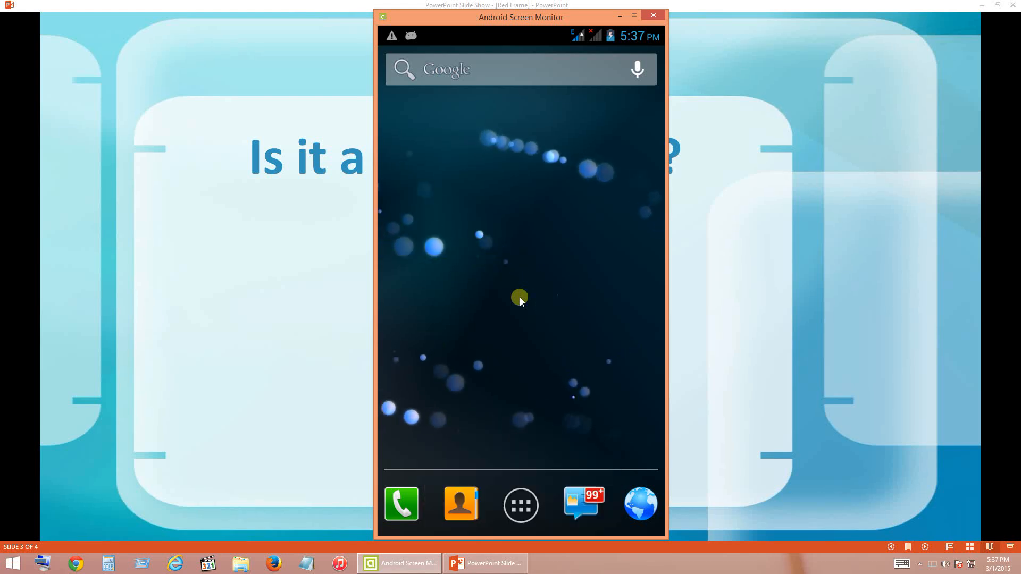
click(520, 504)
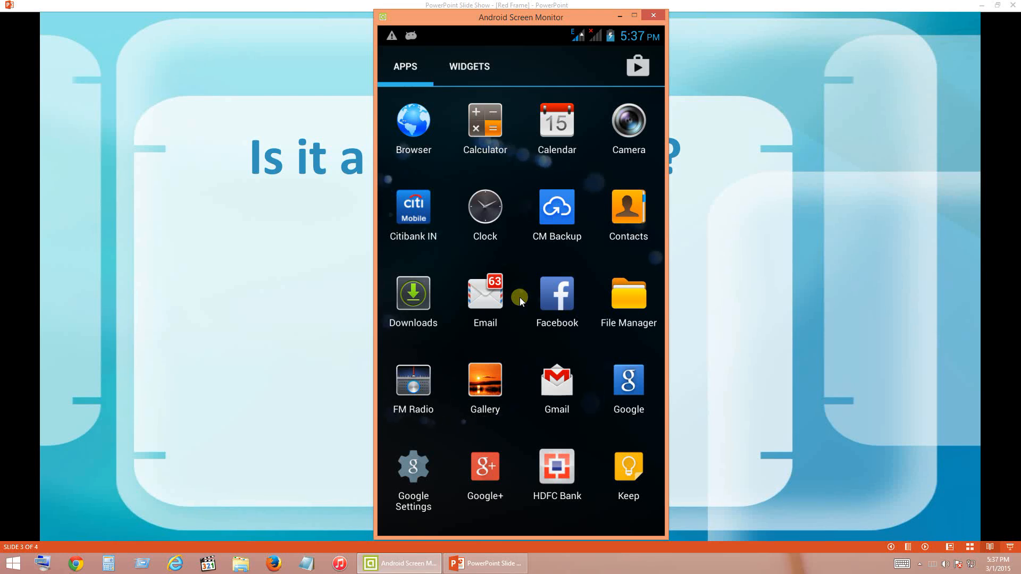
click(485, 293)
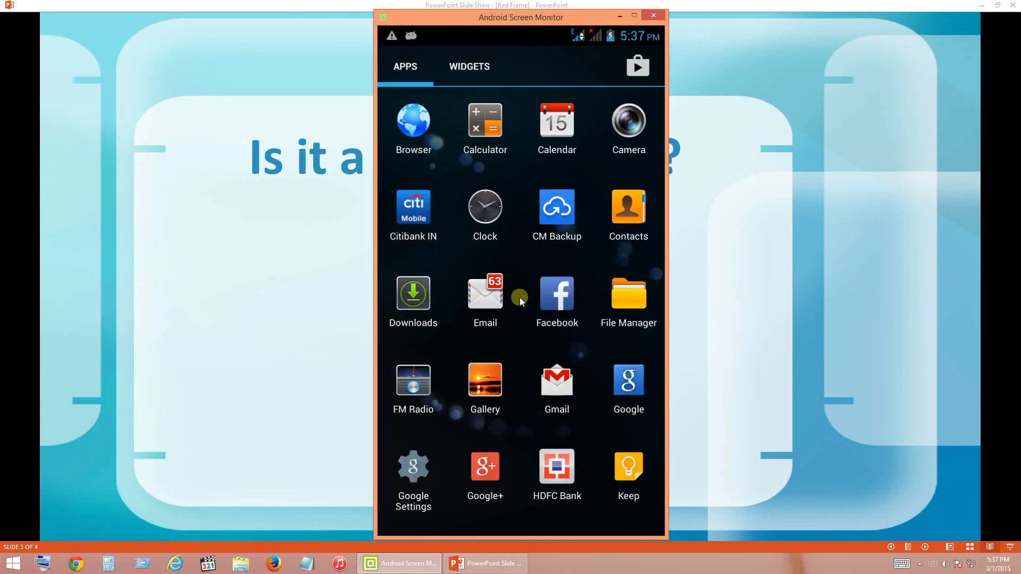
click(485, 293)
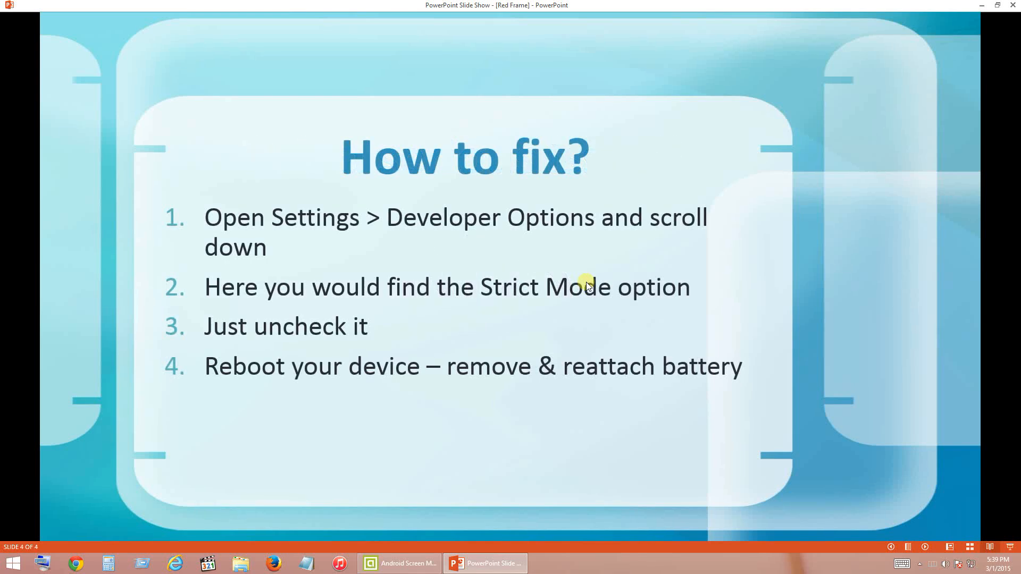
mouse_move(464, 270)
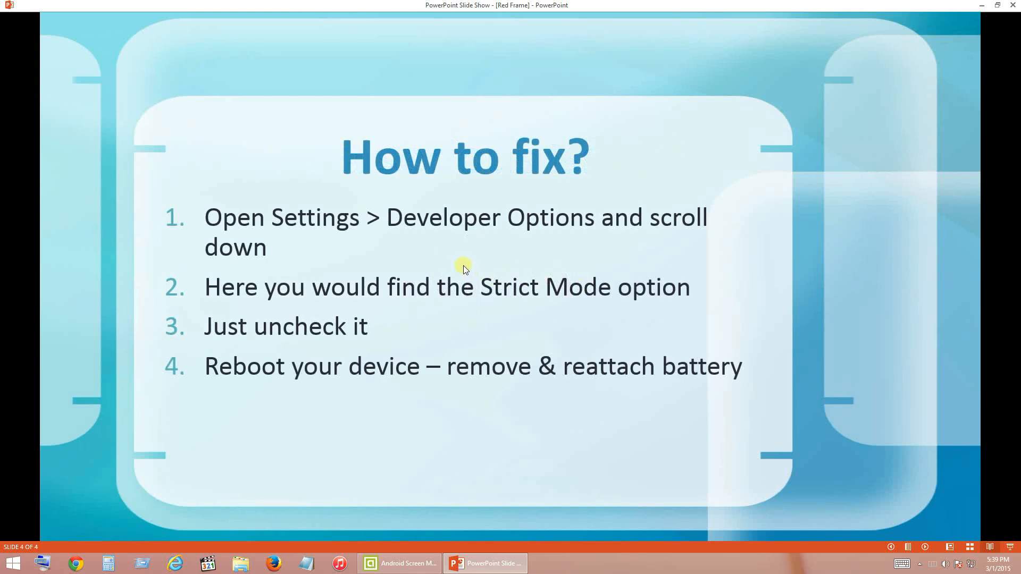
mouse_move(380, 255)
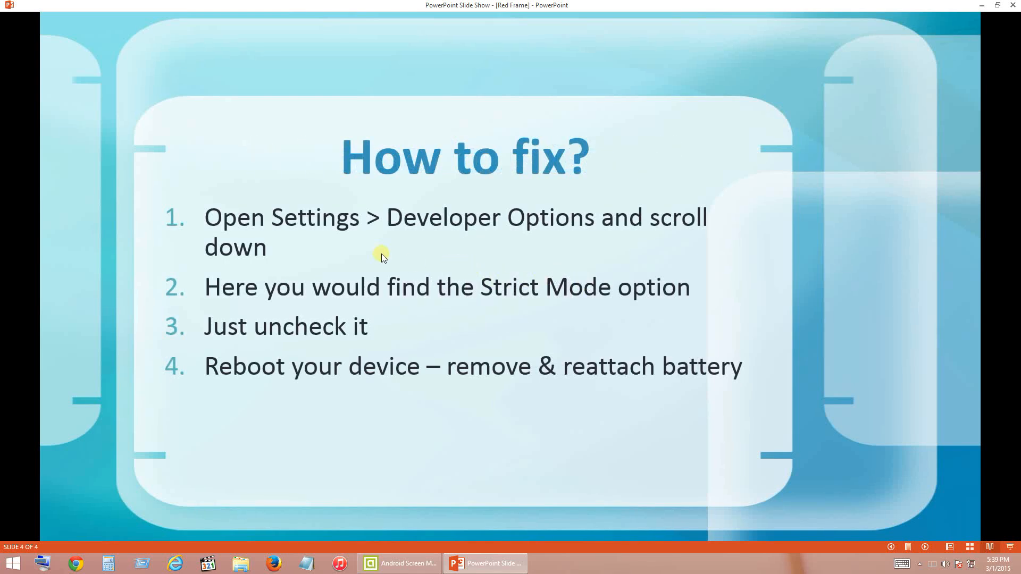
mouse_move(400, 242)
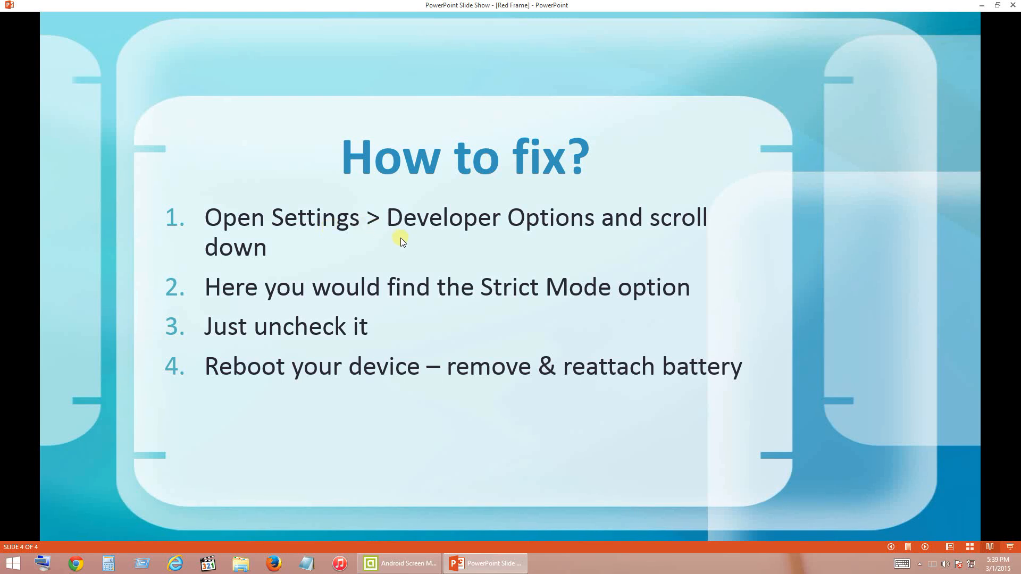
mouse_move(650, 224)
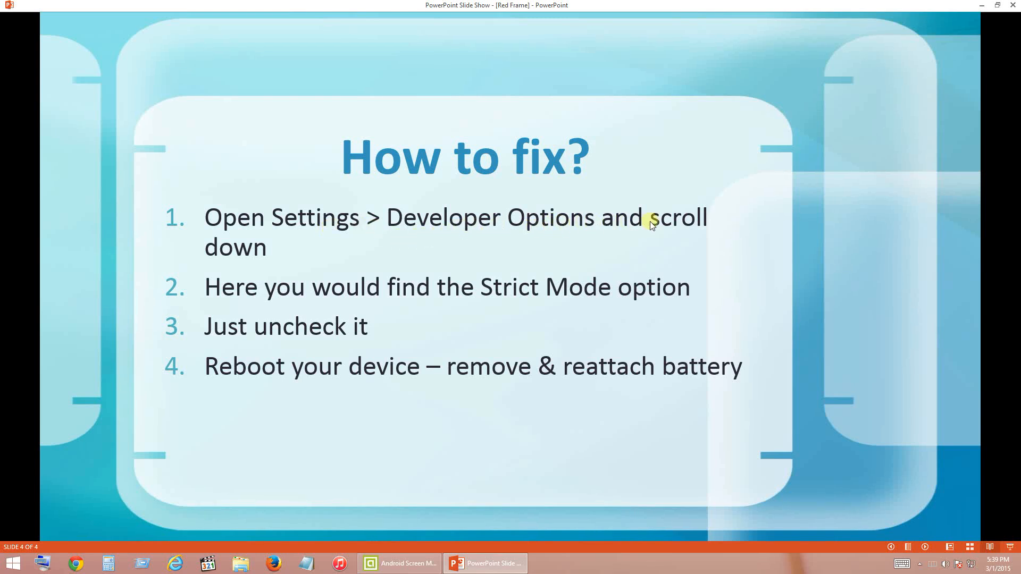
mouse_move(263, 292)
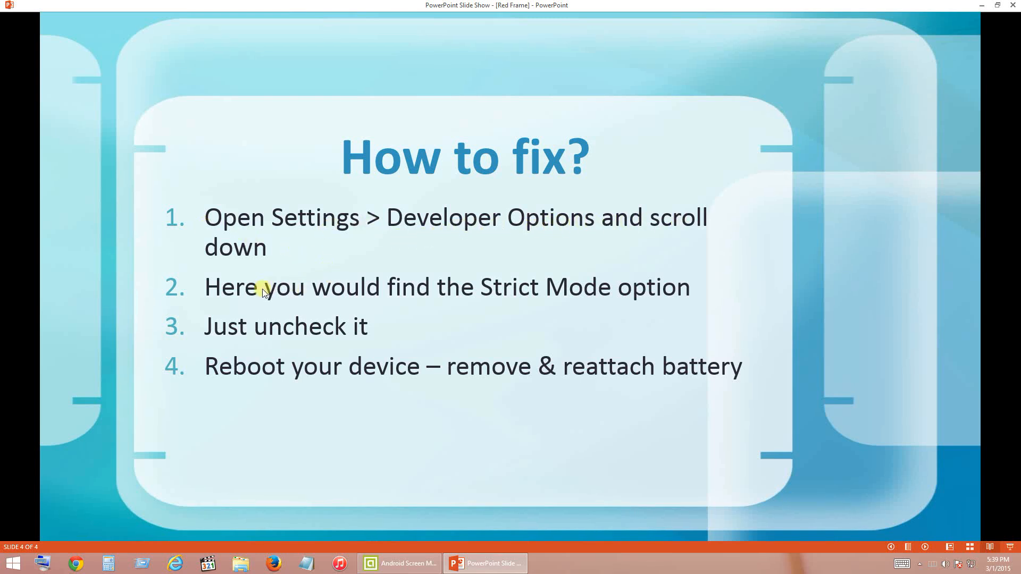
mouse_move(550, 343)
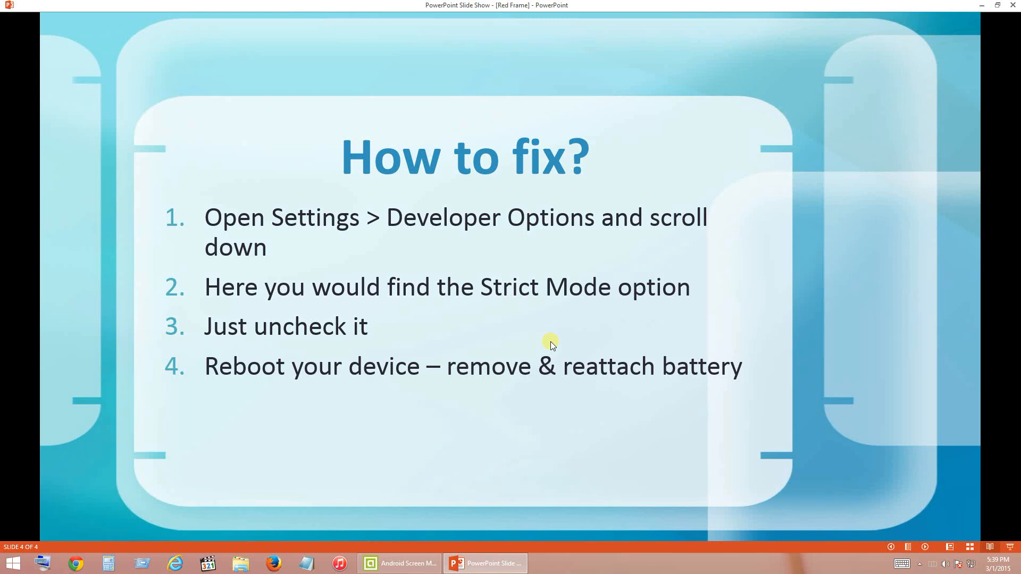
mouse_move(449, 337)
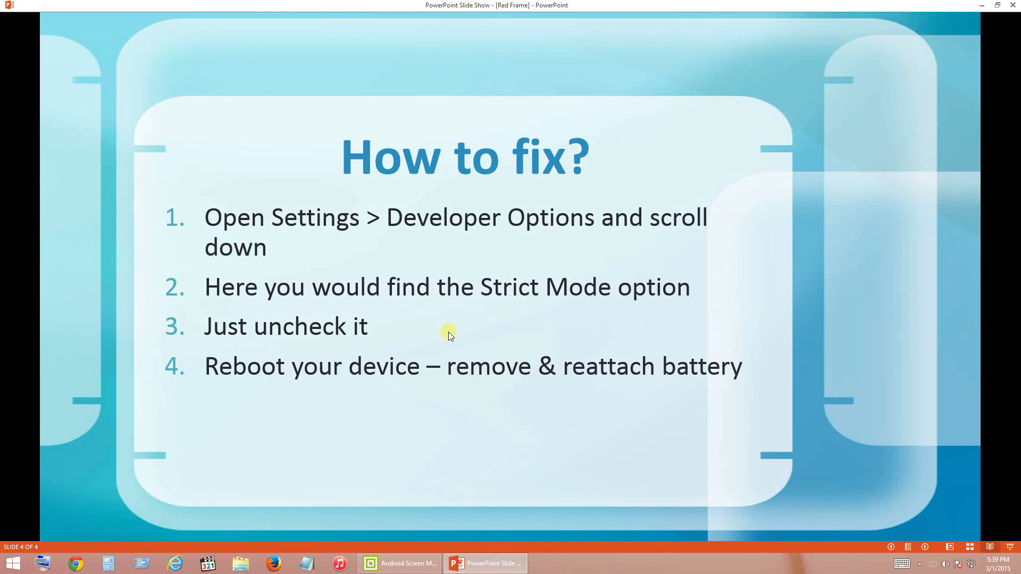
mouse_move(395, 365)
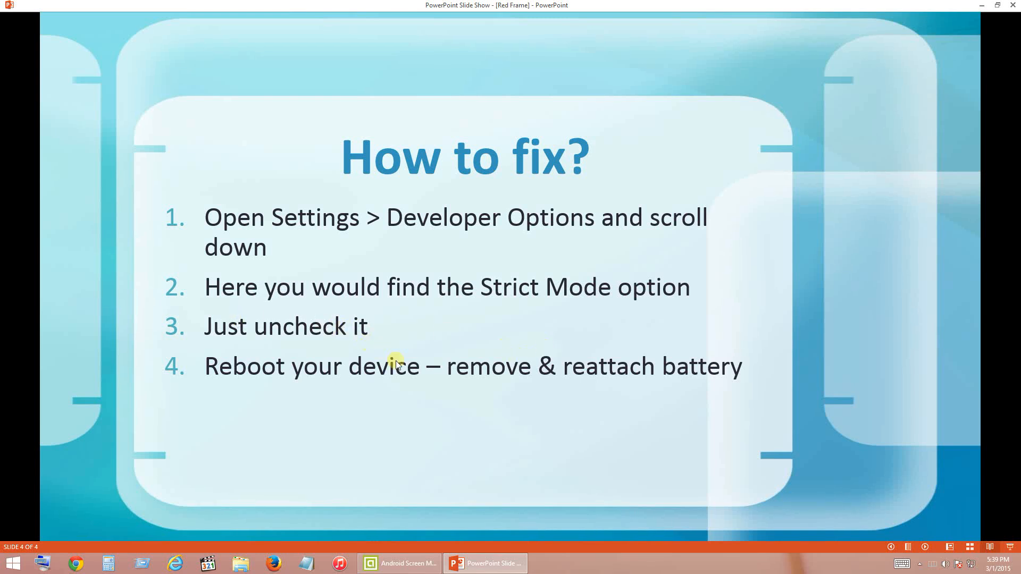
mouse_move(501, 389)
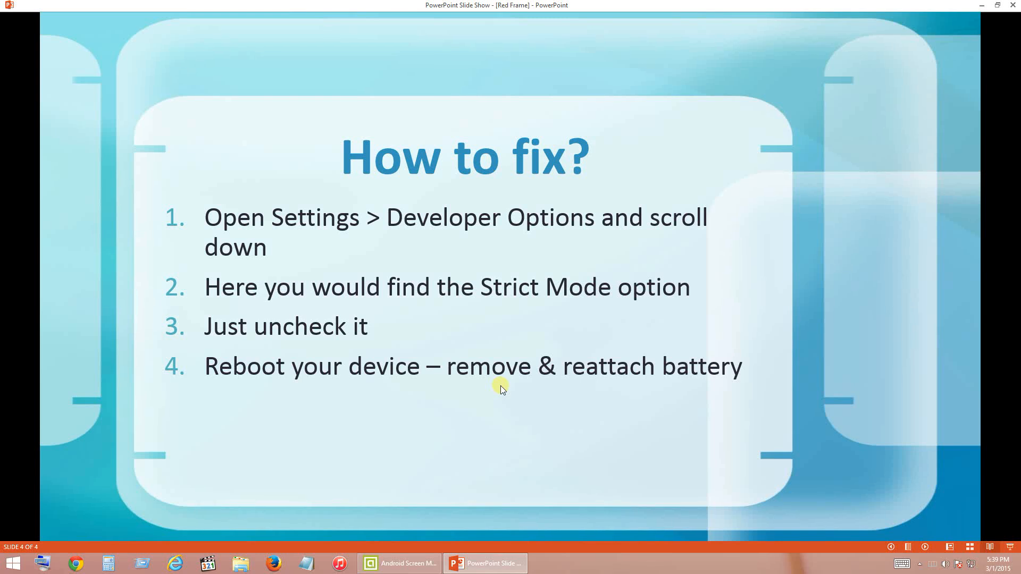
mouse_move(449, 536)
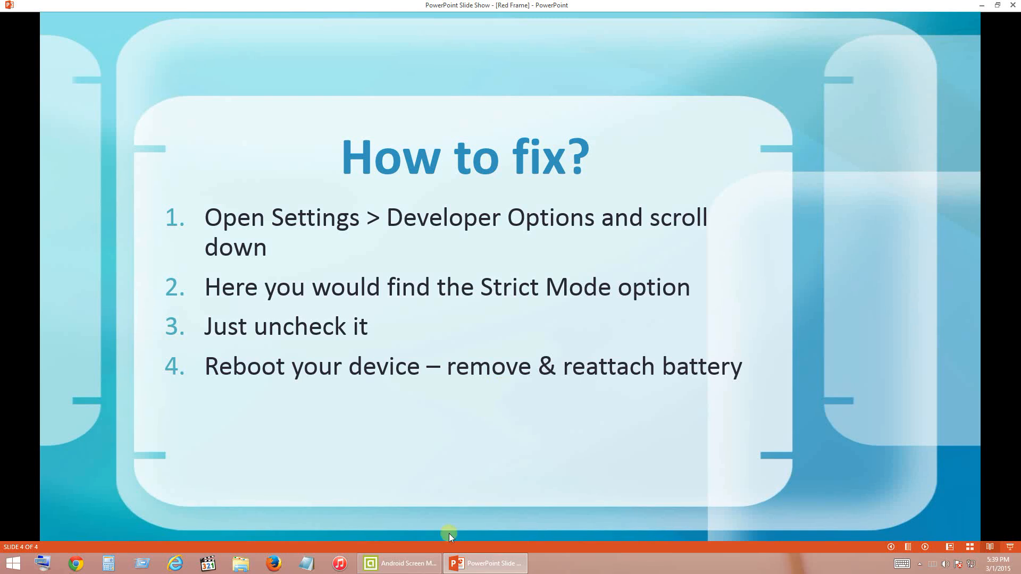
click(399, 563)
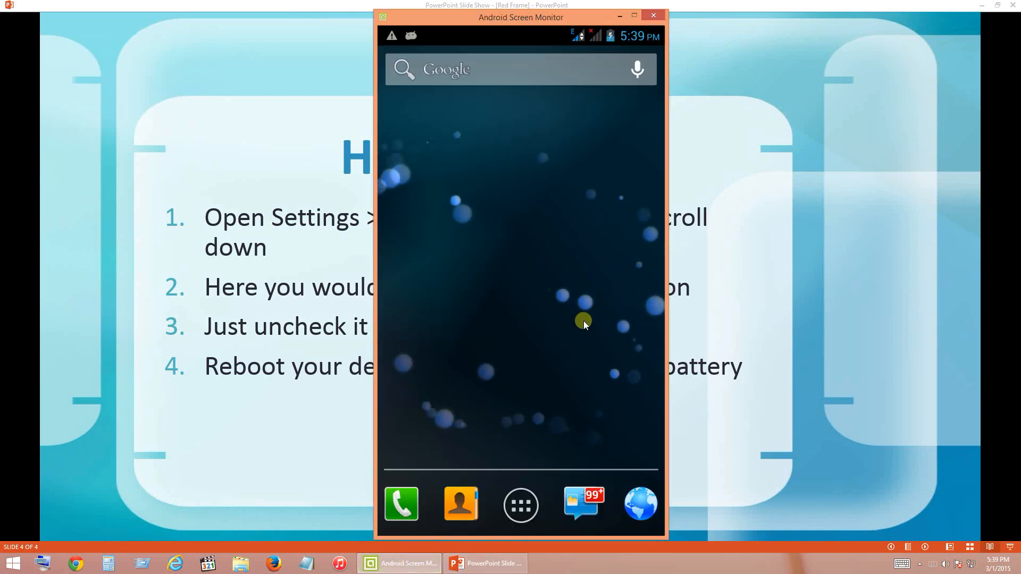
Step: Open Settings from the phone's app list and view the About phone page
click(520, 504)
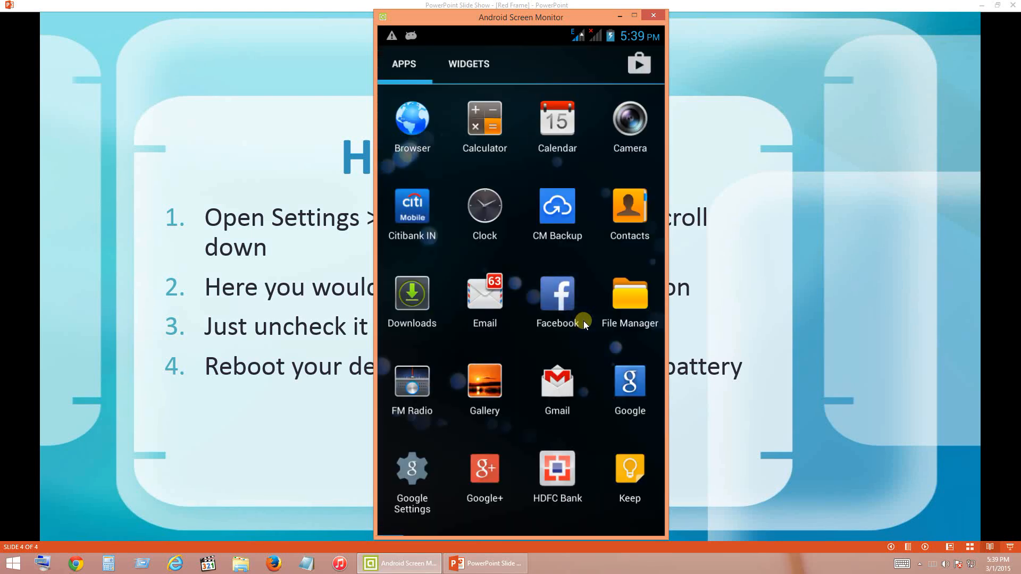
scroll(down, 3)
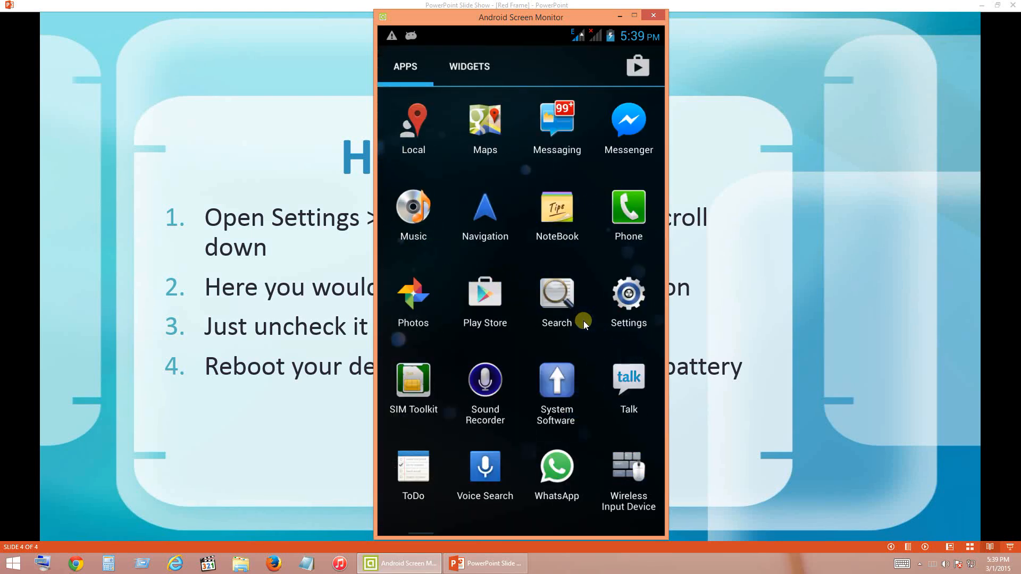
click(627, 293)
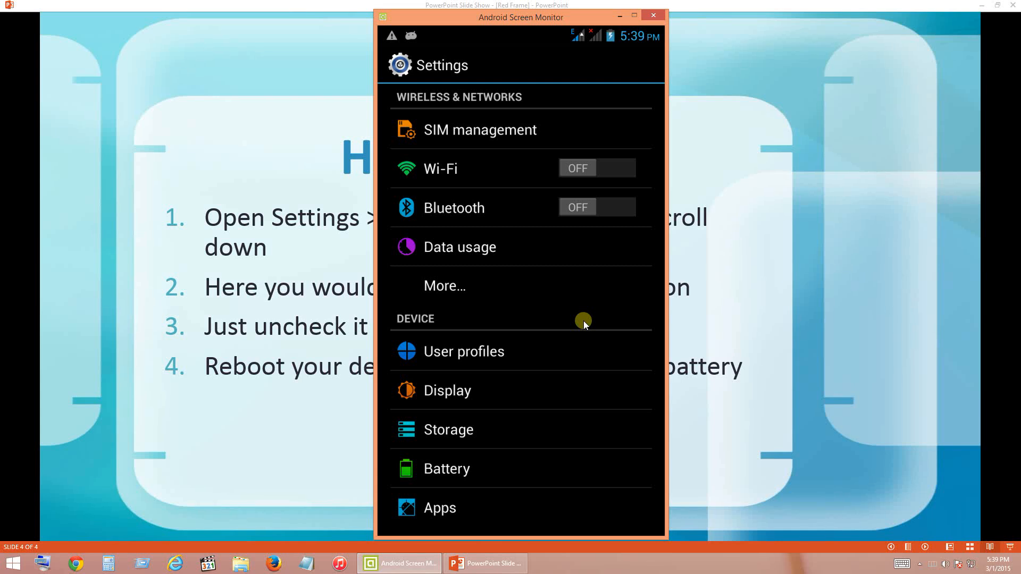
scroll(down, 3)
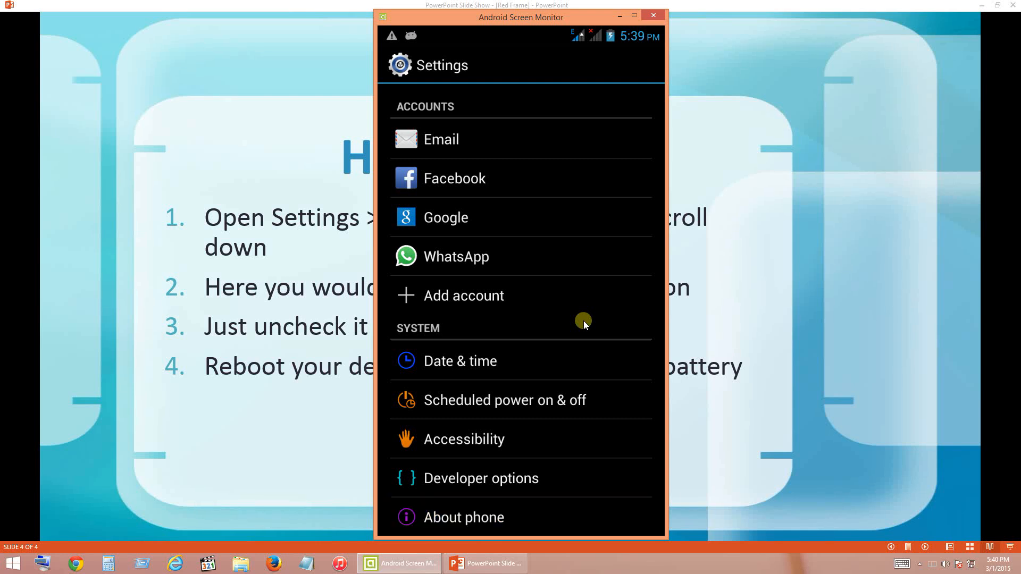
click(464, 517)
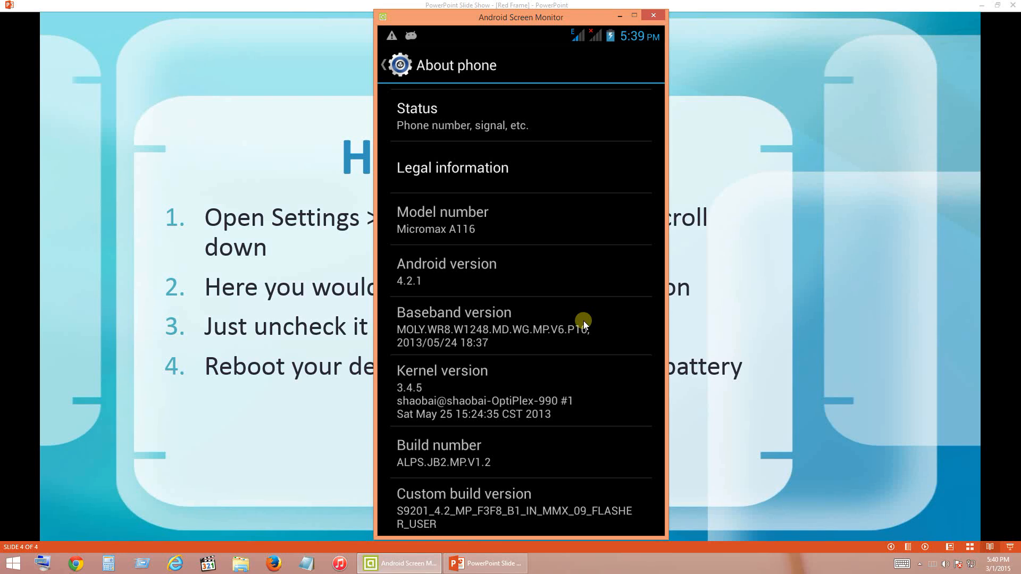
Step: Open the Developer options page in the phone's Settings
click(438, 444)
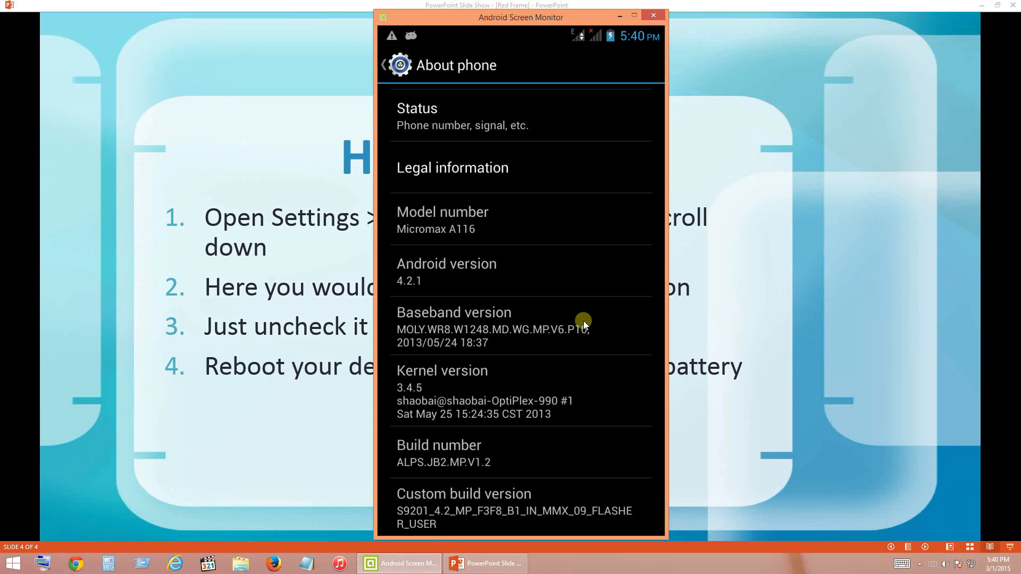
click(384, 65)
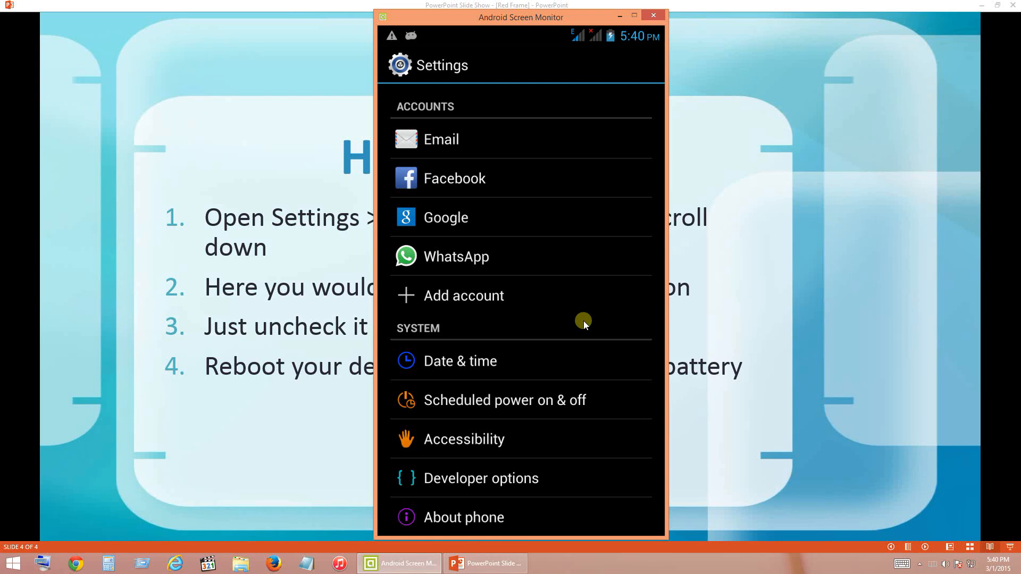
click(481, 478)
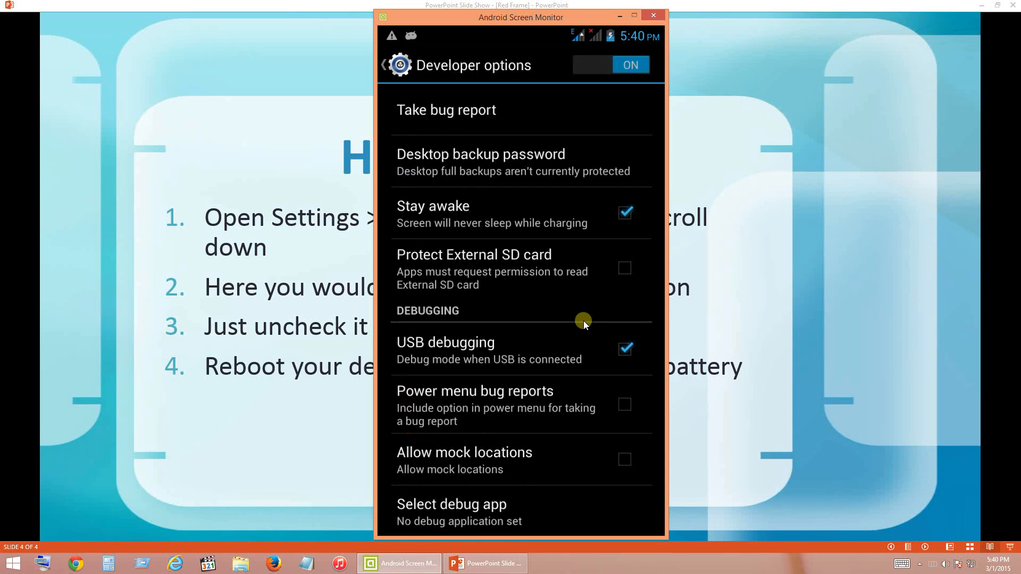
Step: Scroll to Monitoring and uncheck 'Strict mode enabled' in Developer options
scroll(down, 3)
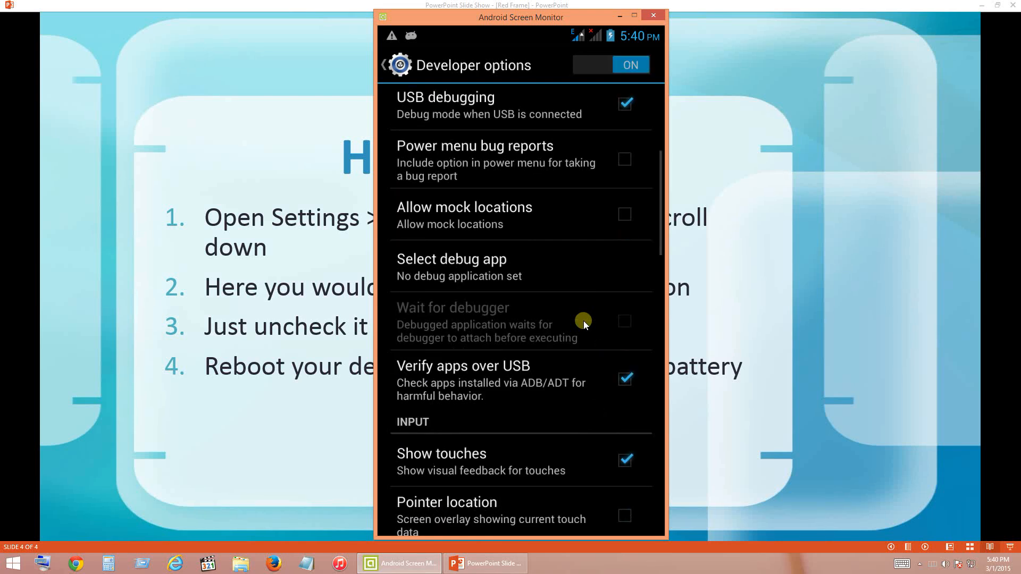
scroll(down, 3)
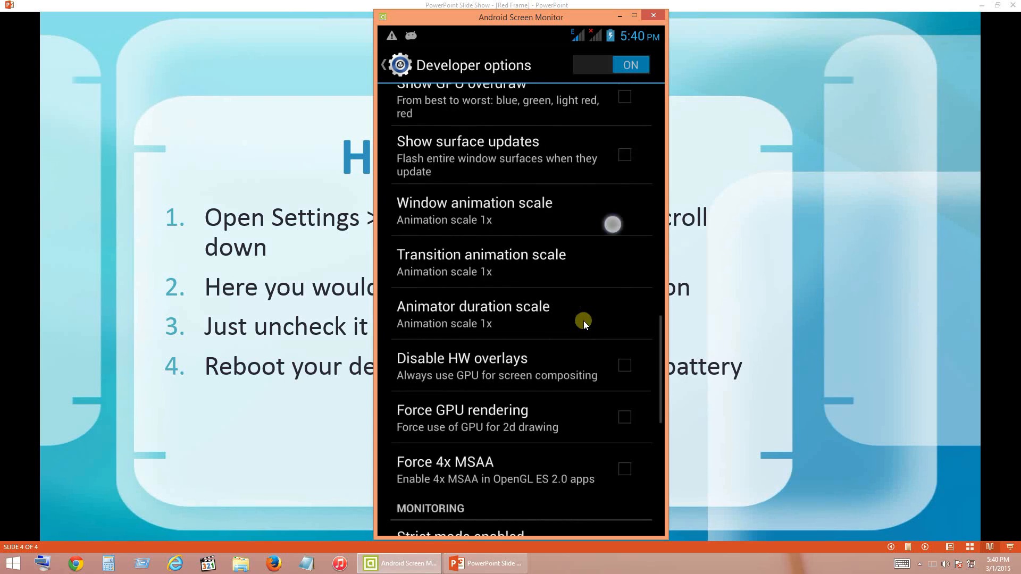
scroll(down, 3)
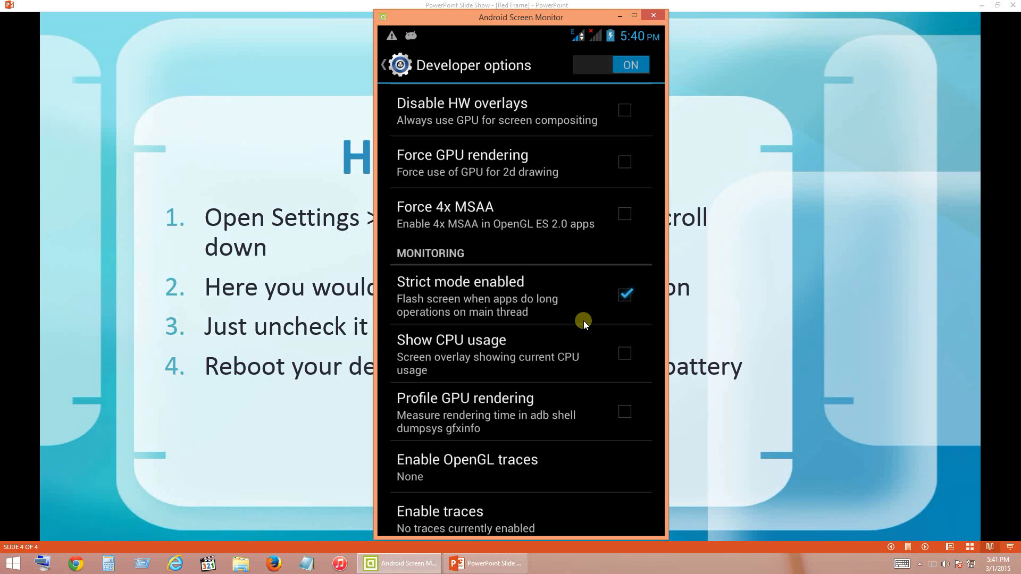
click(623, 295)
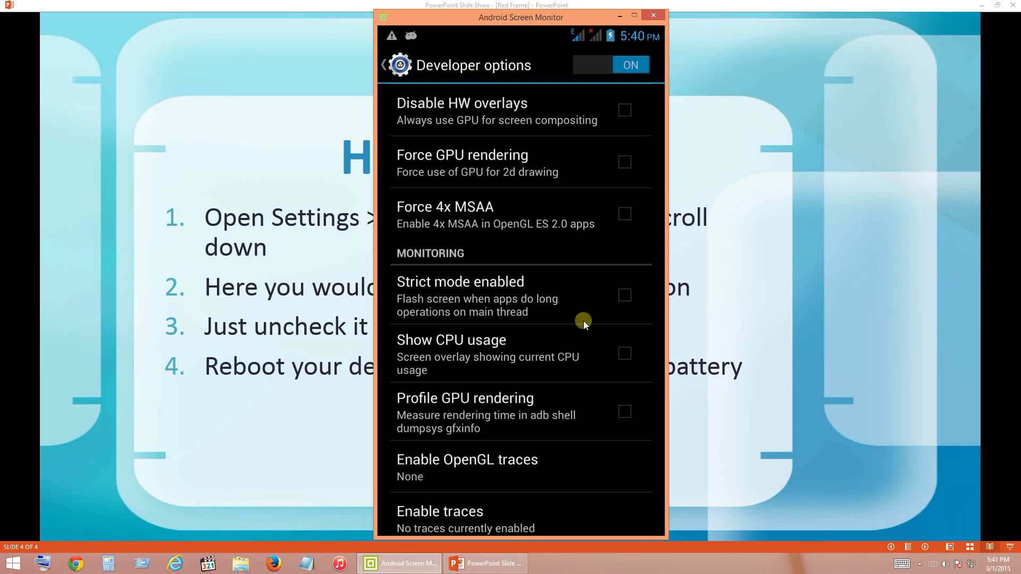
click(389, 65)
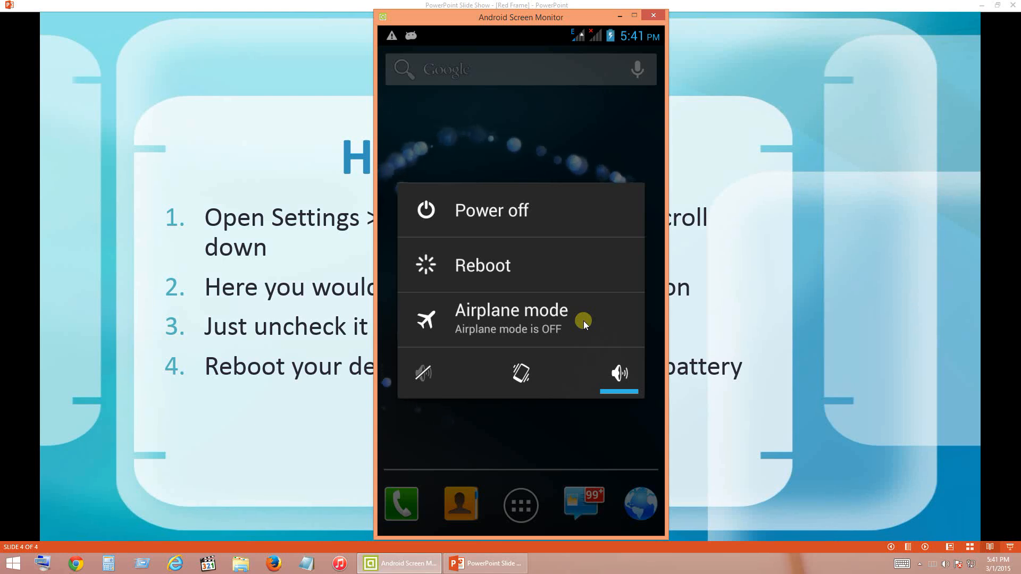
Step: Reboot the phone, confirm with OK, and minimize the Android Screen Monitor window
click(482, 265)
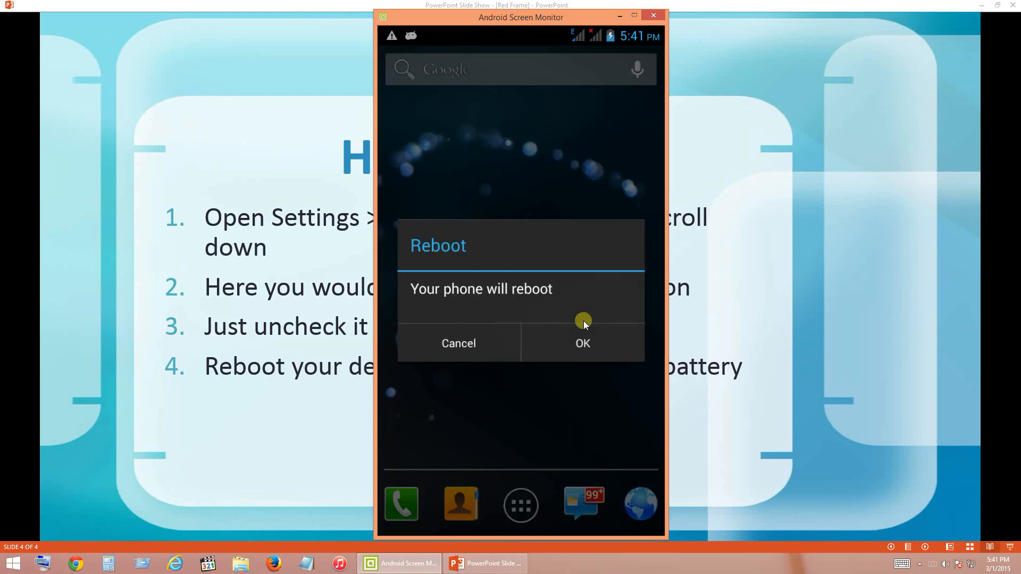
click(581, 343)
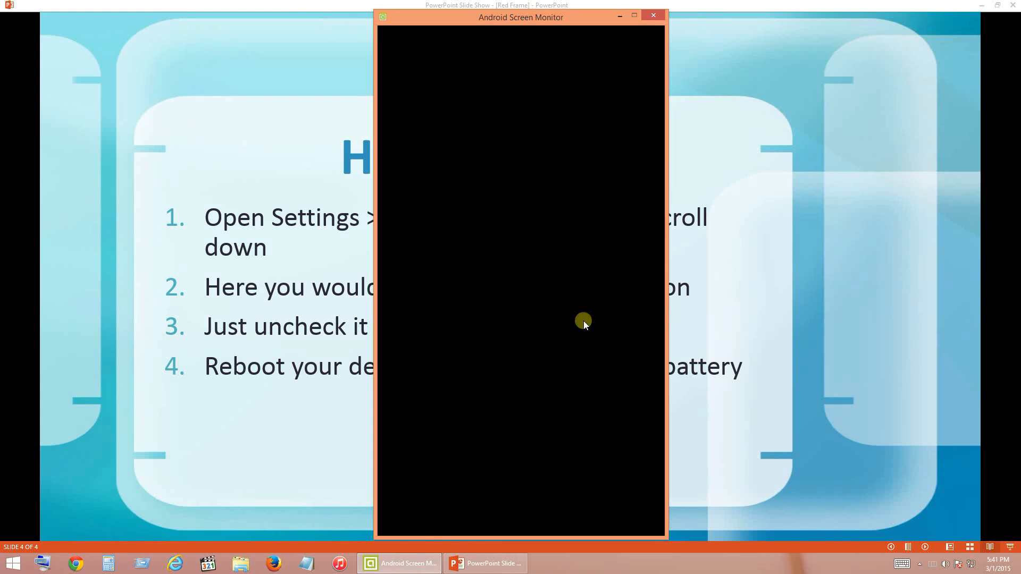
click(653, 15)
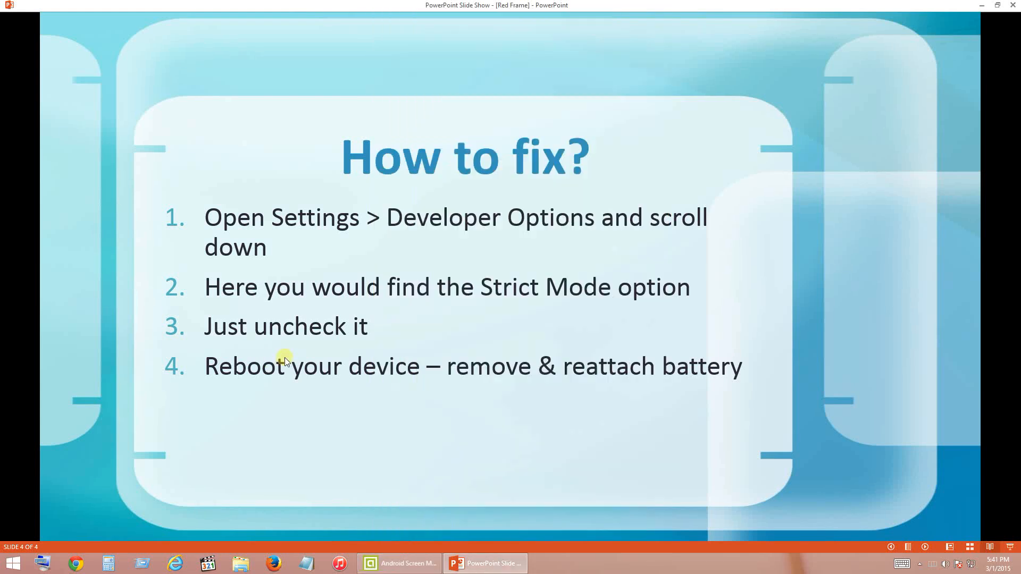
mouse_move(446, 368)
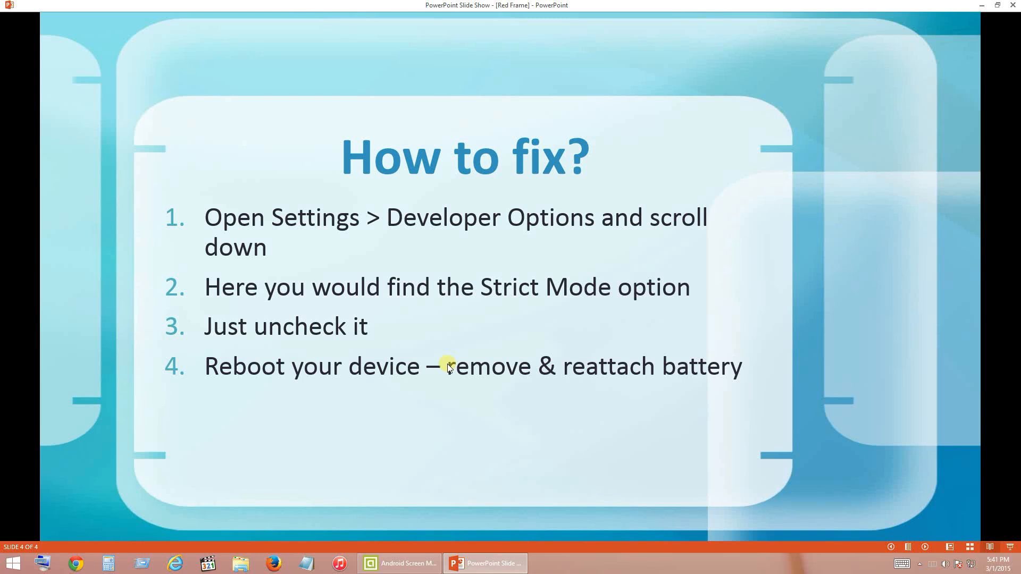
Step: Restore the Android Screen Monitor window from the taskbar over the slide
click(398, 563)
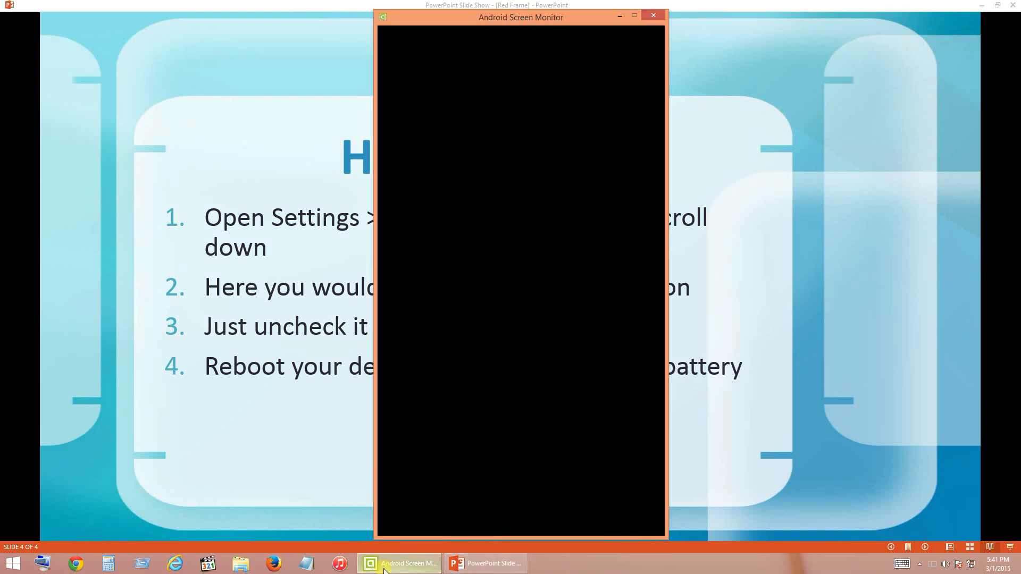
mouse_move(387, 483)
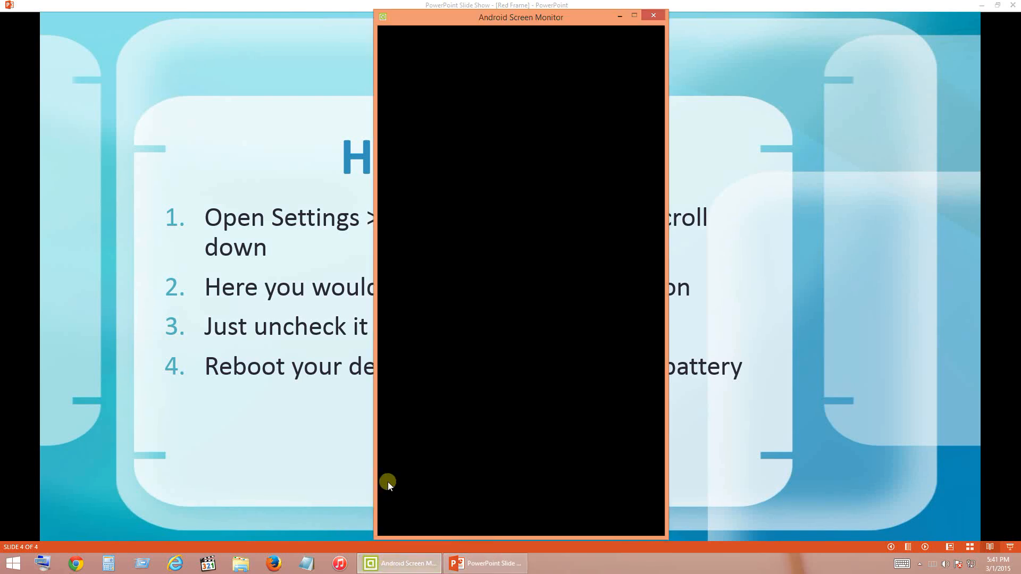
mouse_move(454, 339)
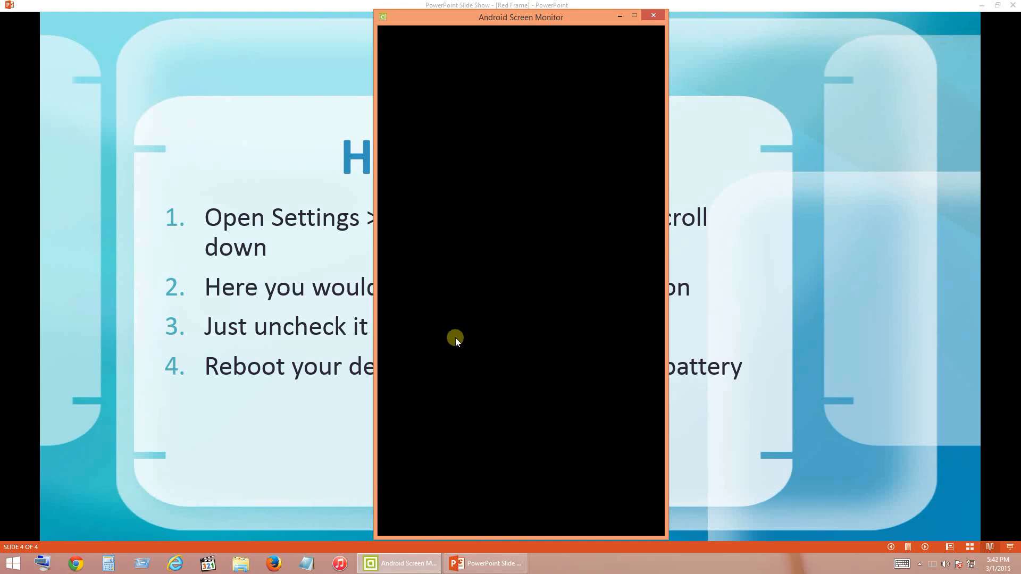
mouse_move(478, 304)
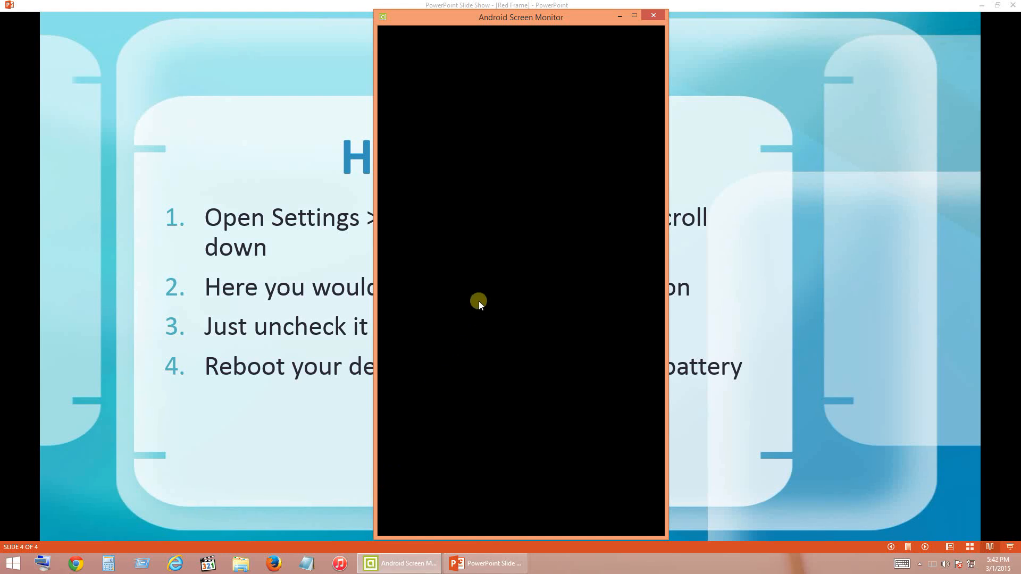
mouse_move(701, 296)
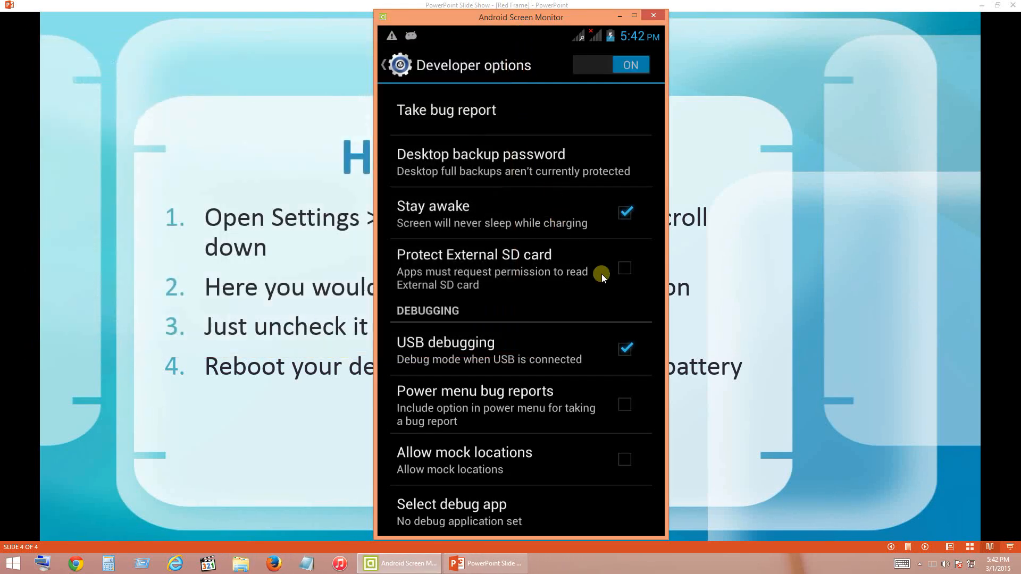
mouse_move(612, 290)
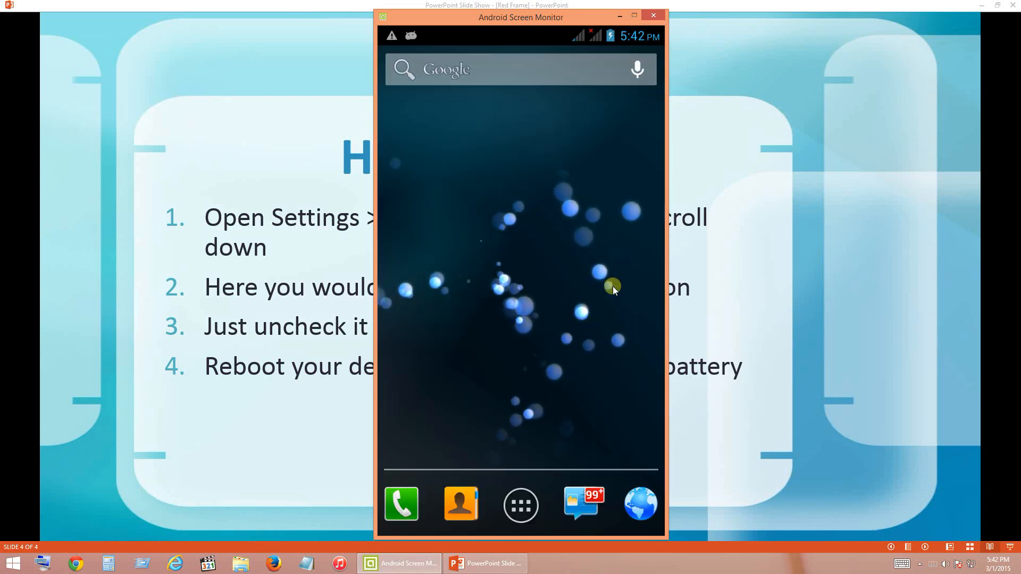
Step: Launch Email from the app list to view the inbox, then minimize the mirror window
click(520, 504)
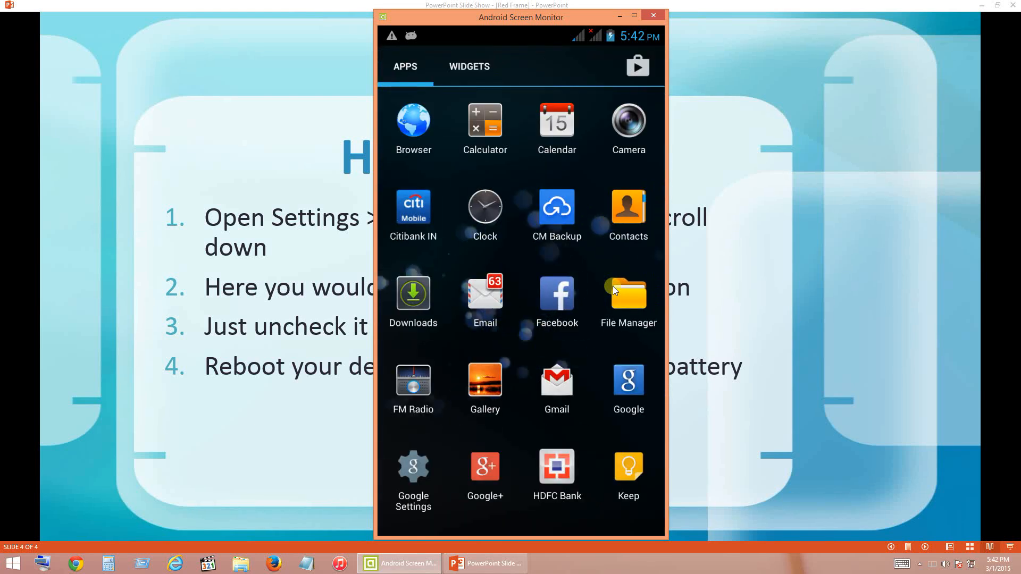
click(484, 293)
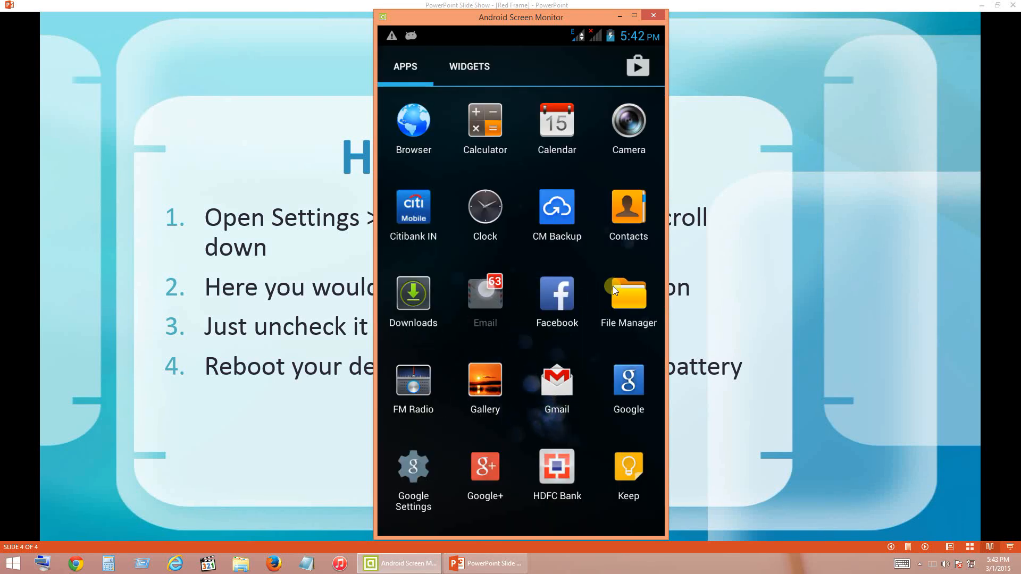
click(484, 293)
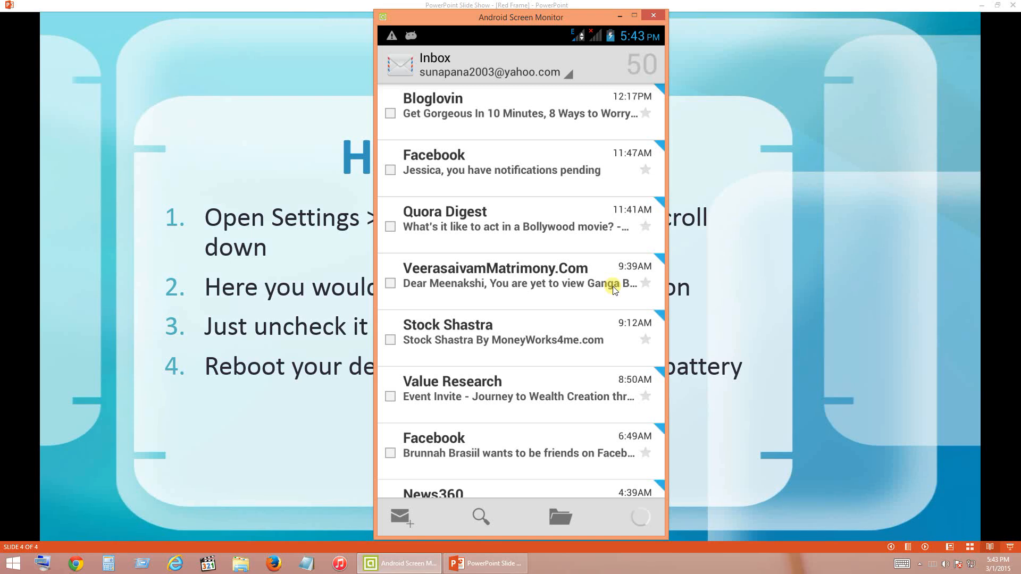
click(652, 15)
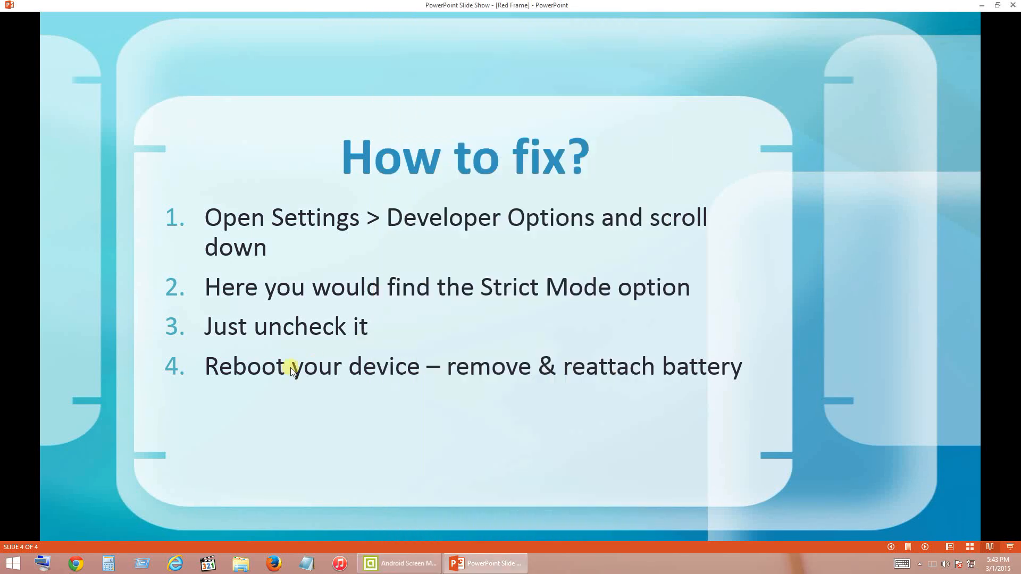
mouse_move(395, 358)
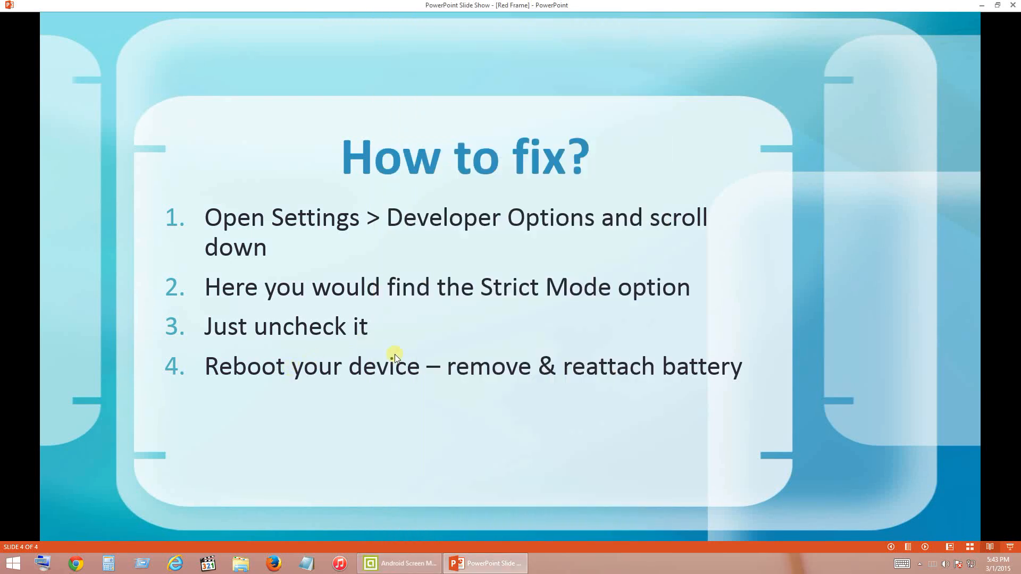